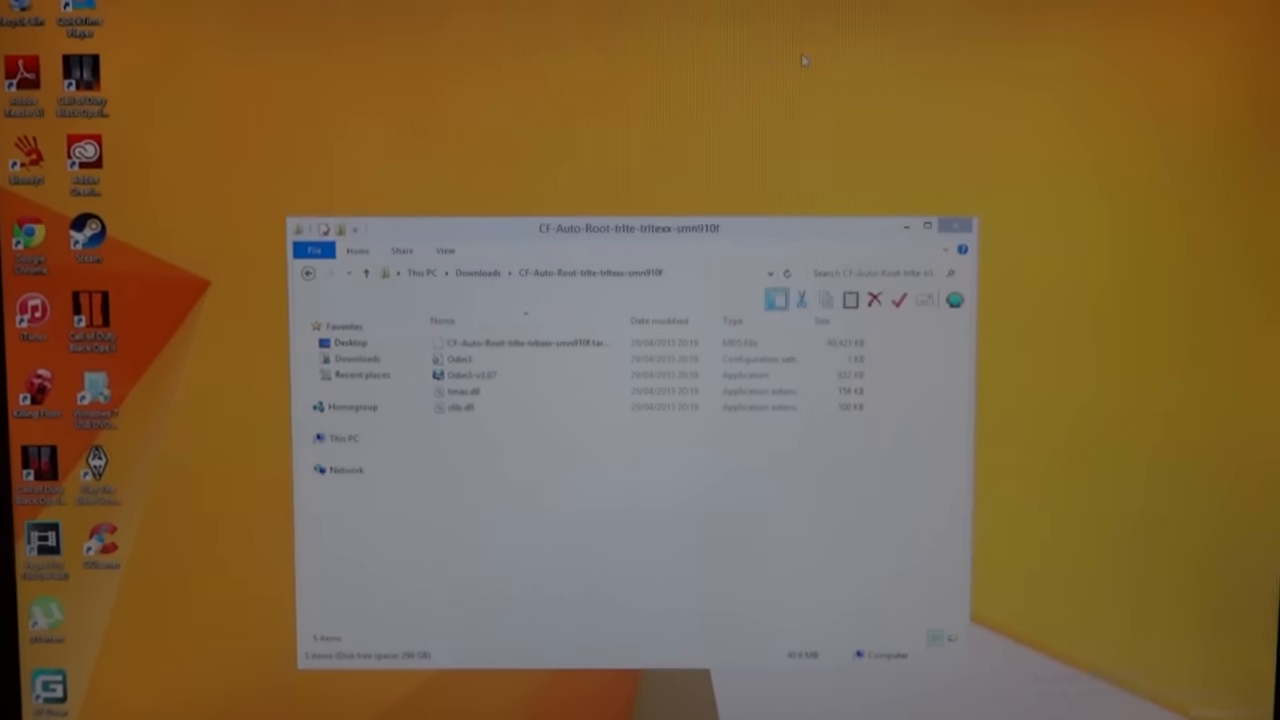
# Launch Odin3 v3.07 as administrator so it detects the phone on COM5.
pyautogui.click(925, 225)
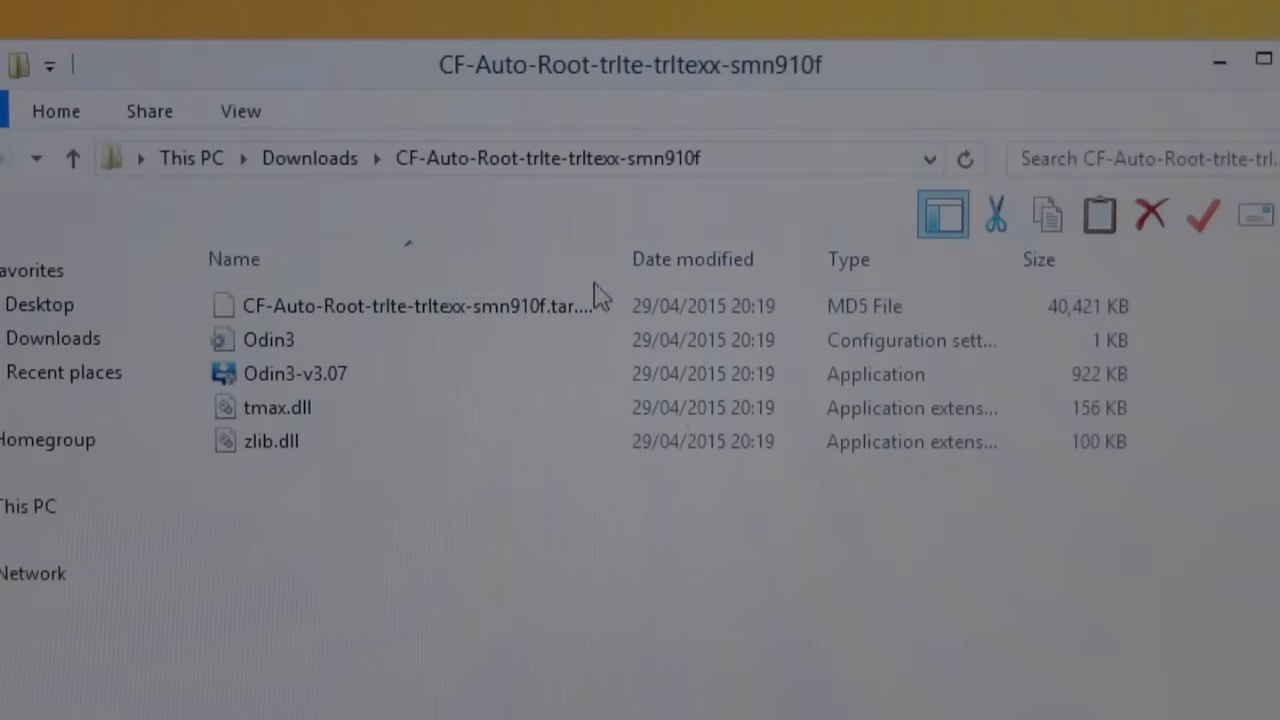
pyautogui.click(400, 306)
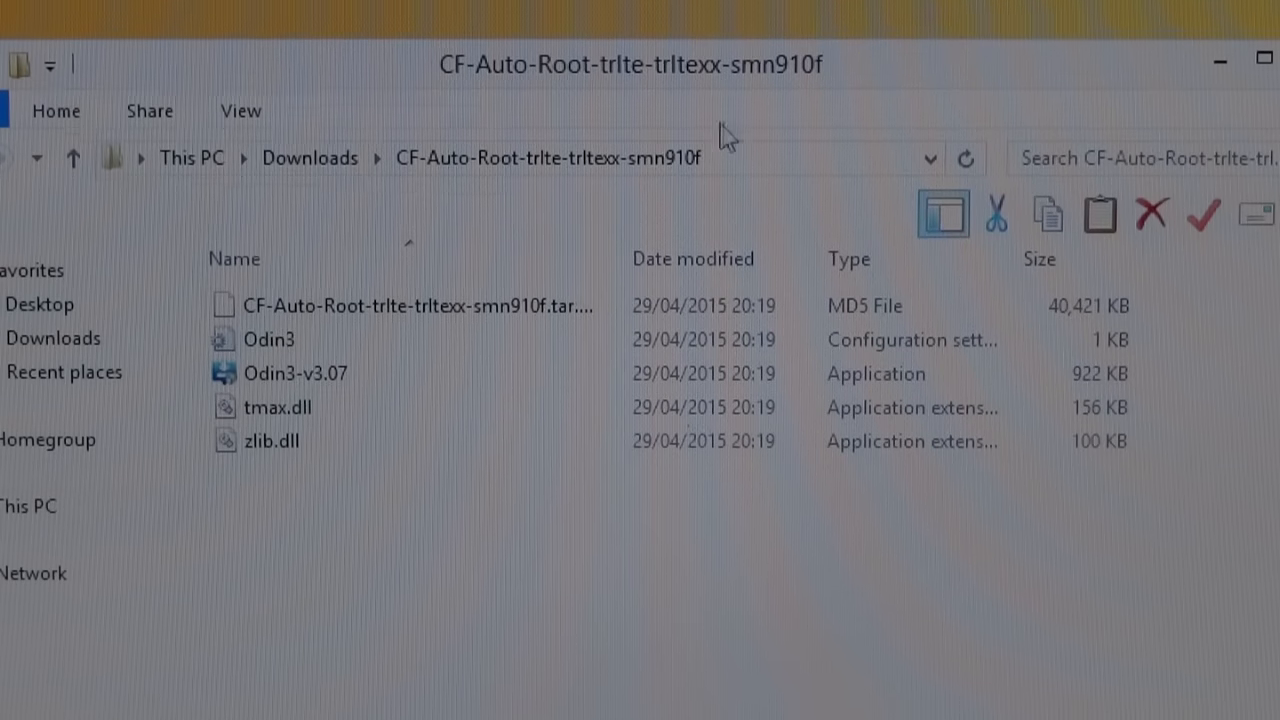
pyautogui.click(278, 407)
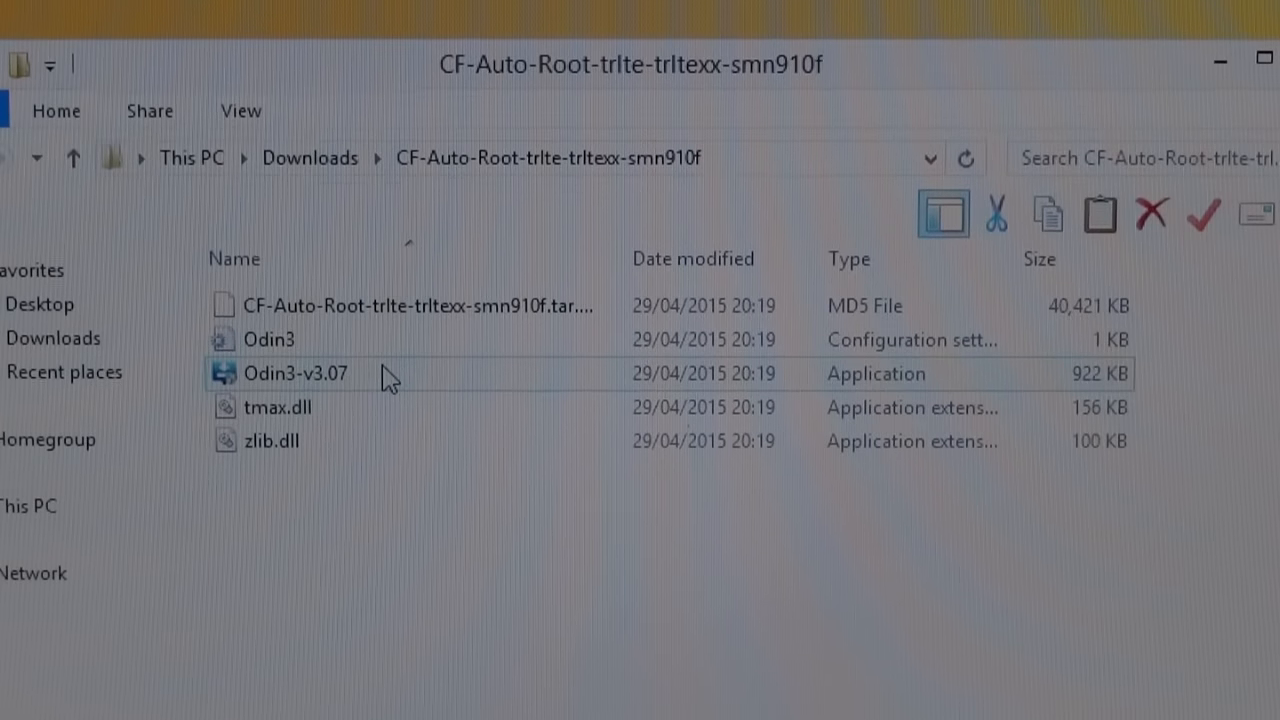
pyautogui.doubleClick(295, 373)
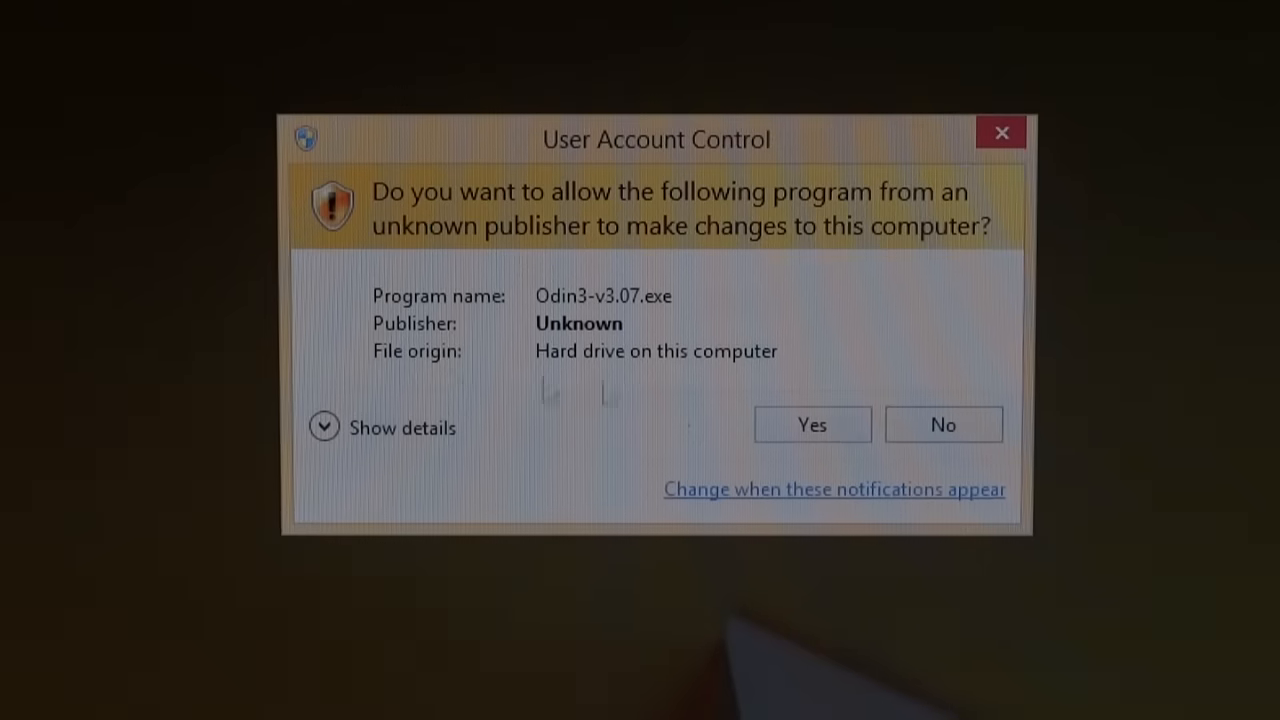
pyautogui.click(811, 424)
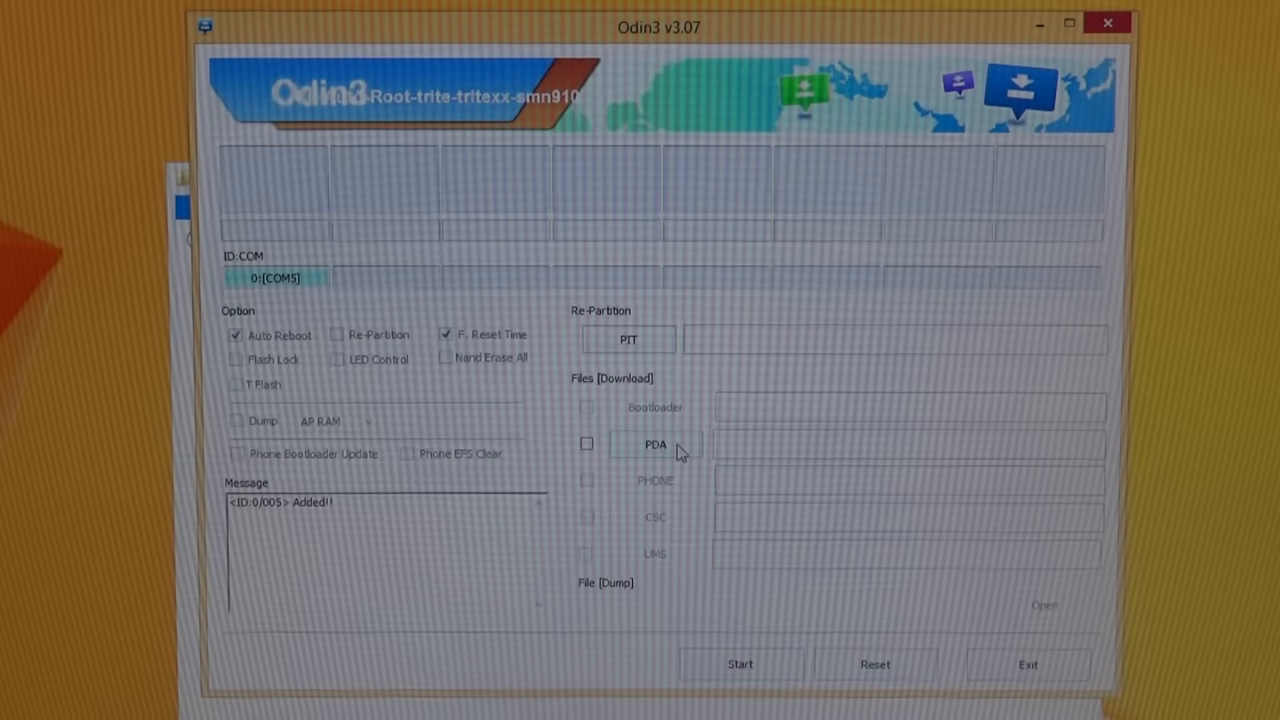
# Choose the CF-Auto-Root .tar.md5 file for the PDA slot.
pyautogui.click(654, 444)
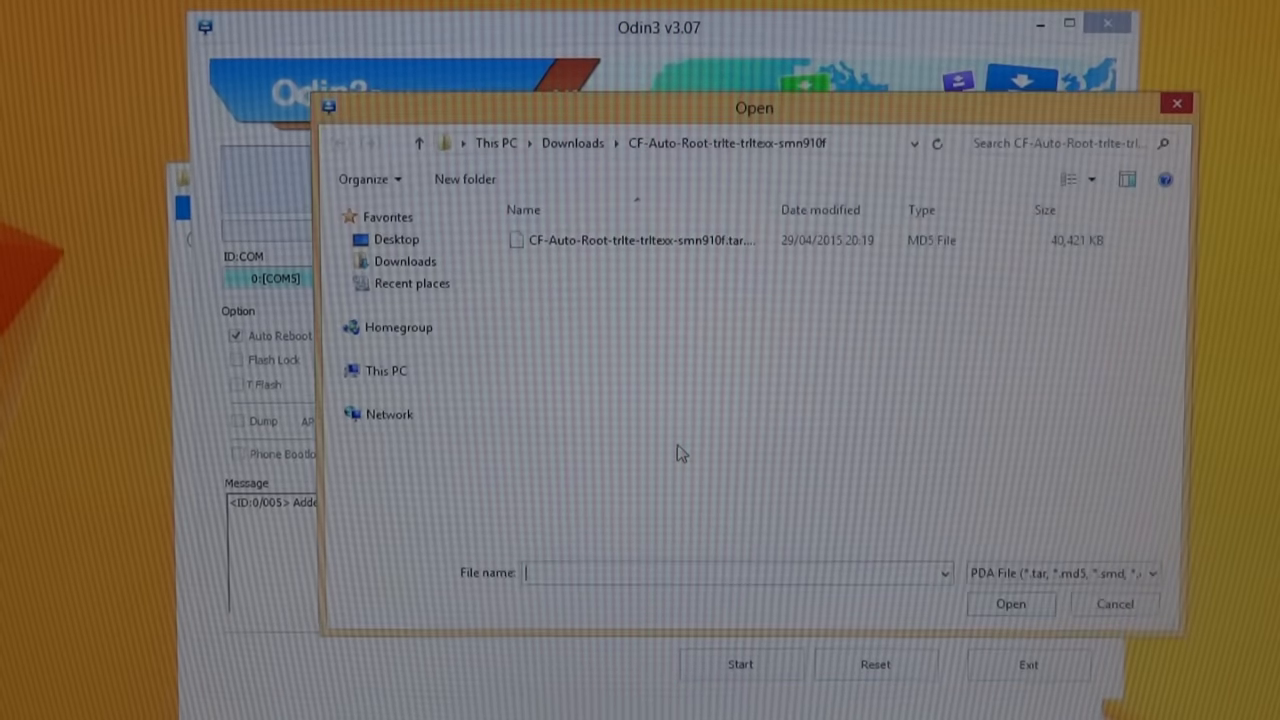
pyautogui.moveTo(603, 368)
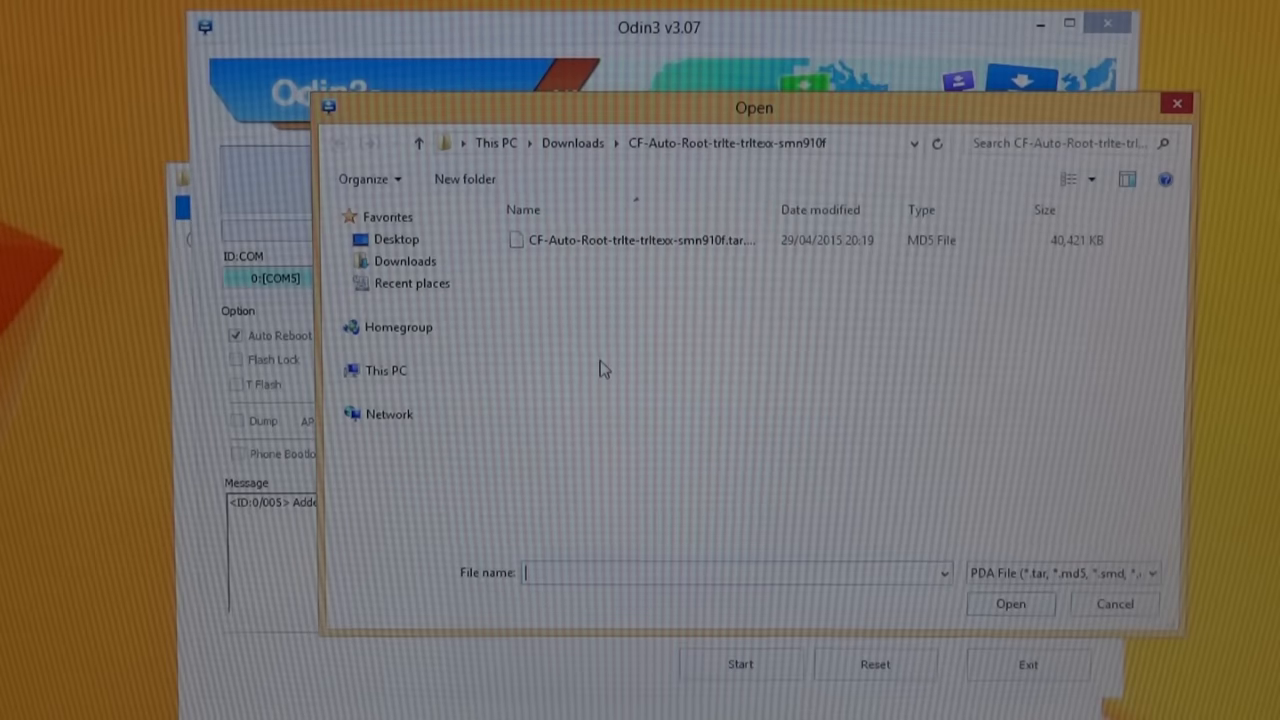
pyautogui.click(640, 240)
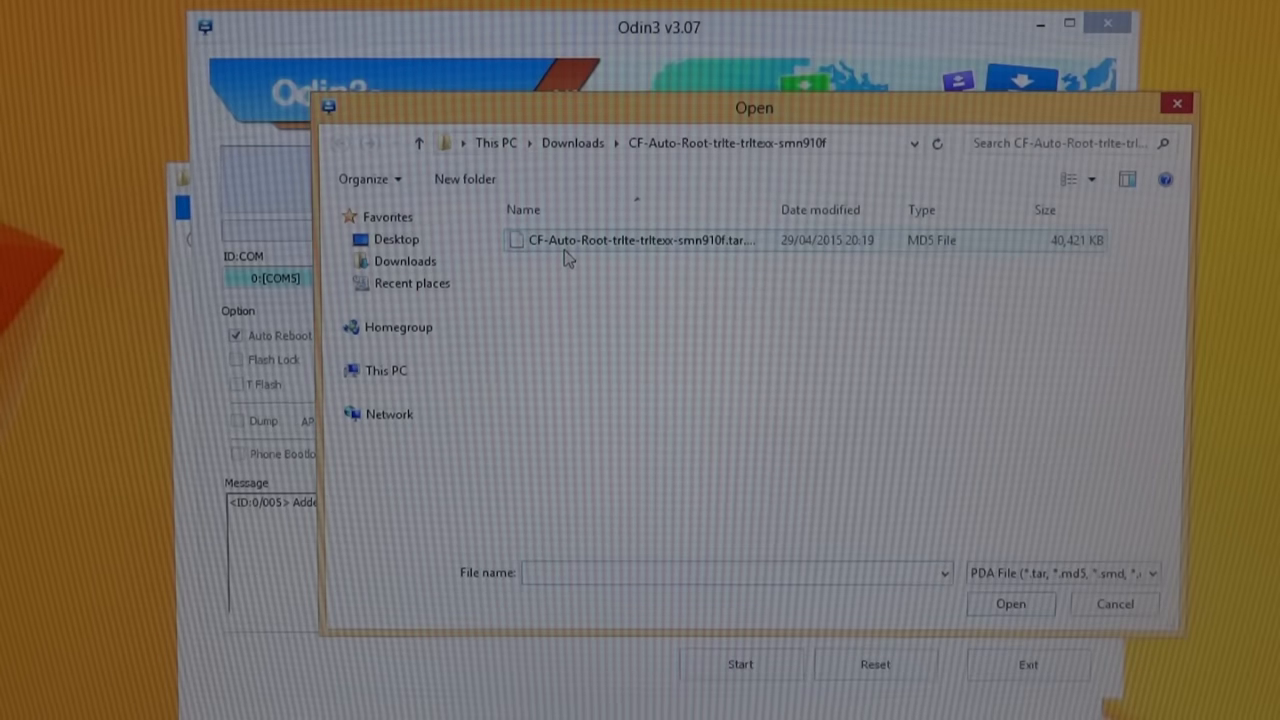
pyautogui.moveTo(623, 261)
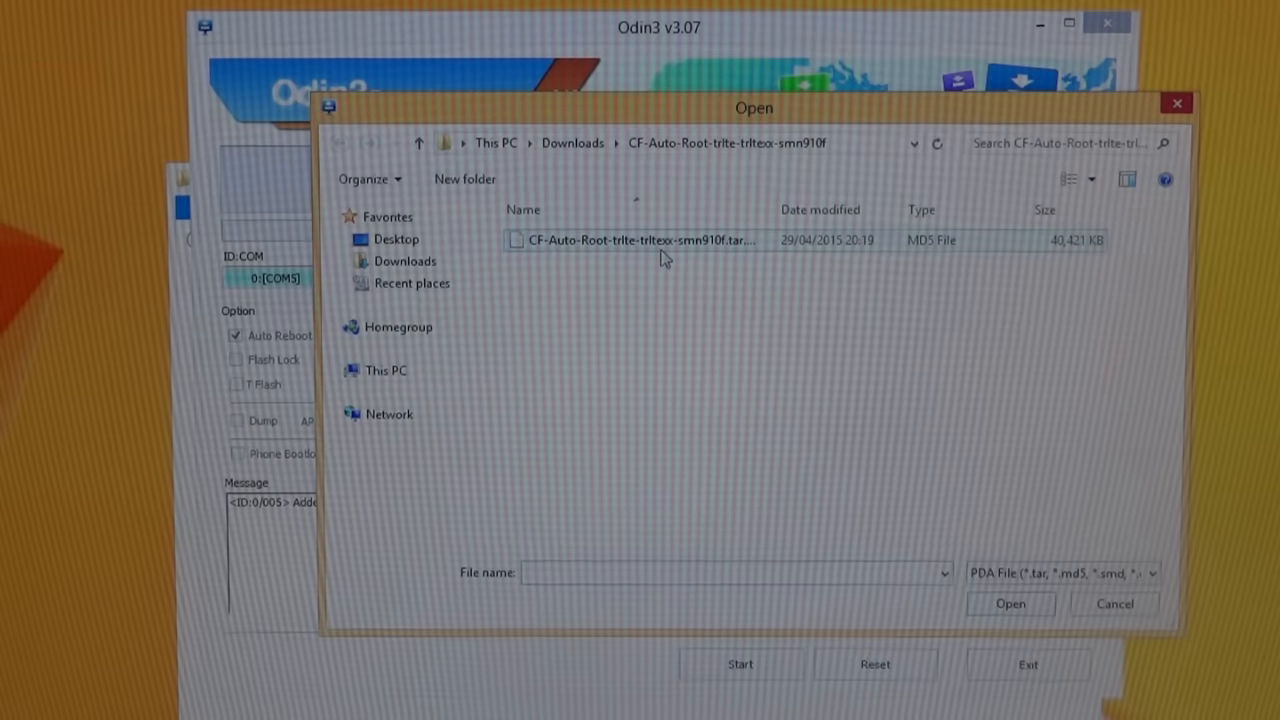
# Load the CF-Auto-Root tar.md5 into PDA and start the flash.
pyautogui.click(1010, 603)
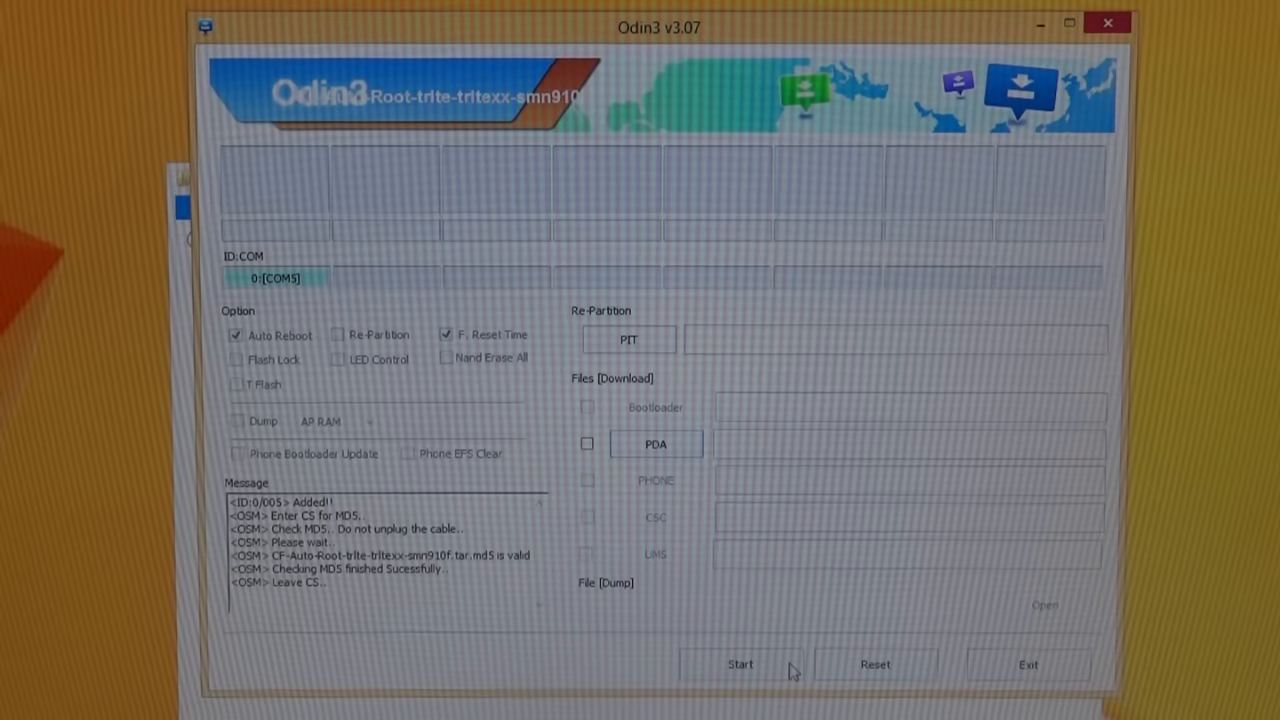
pyautogui.click(740, 664)
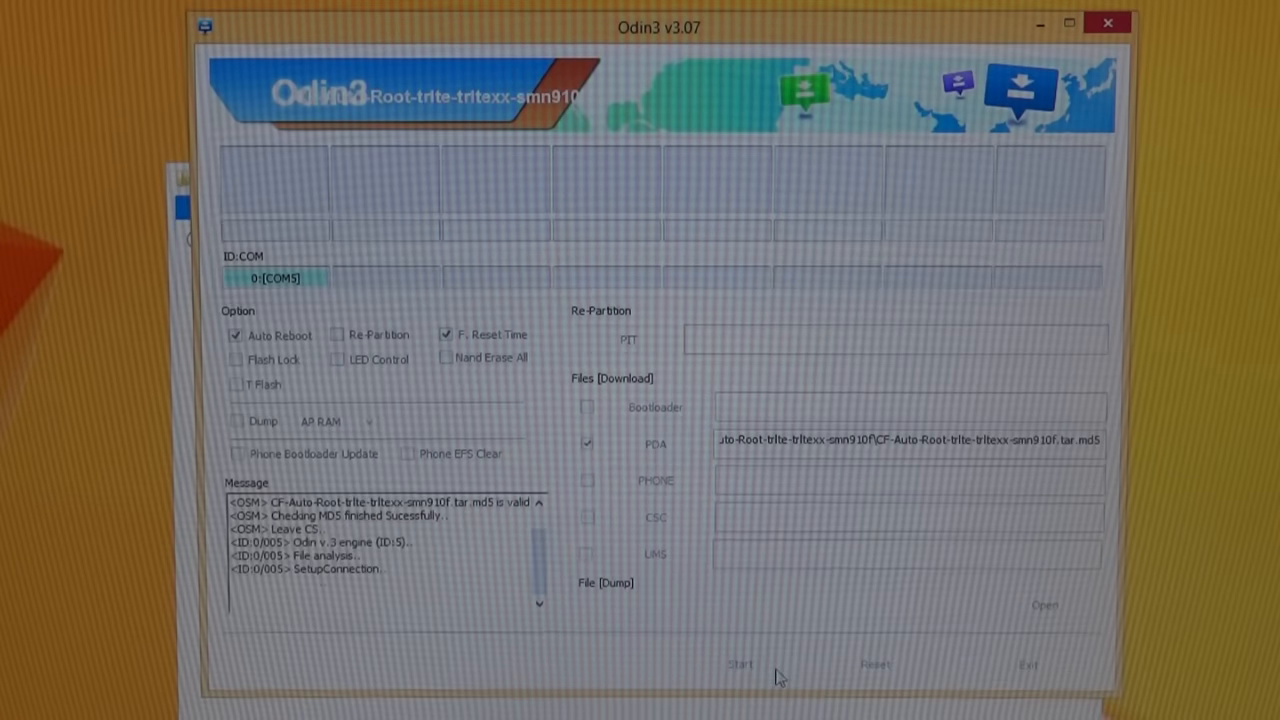
pyautogui.click(740, 663)
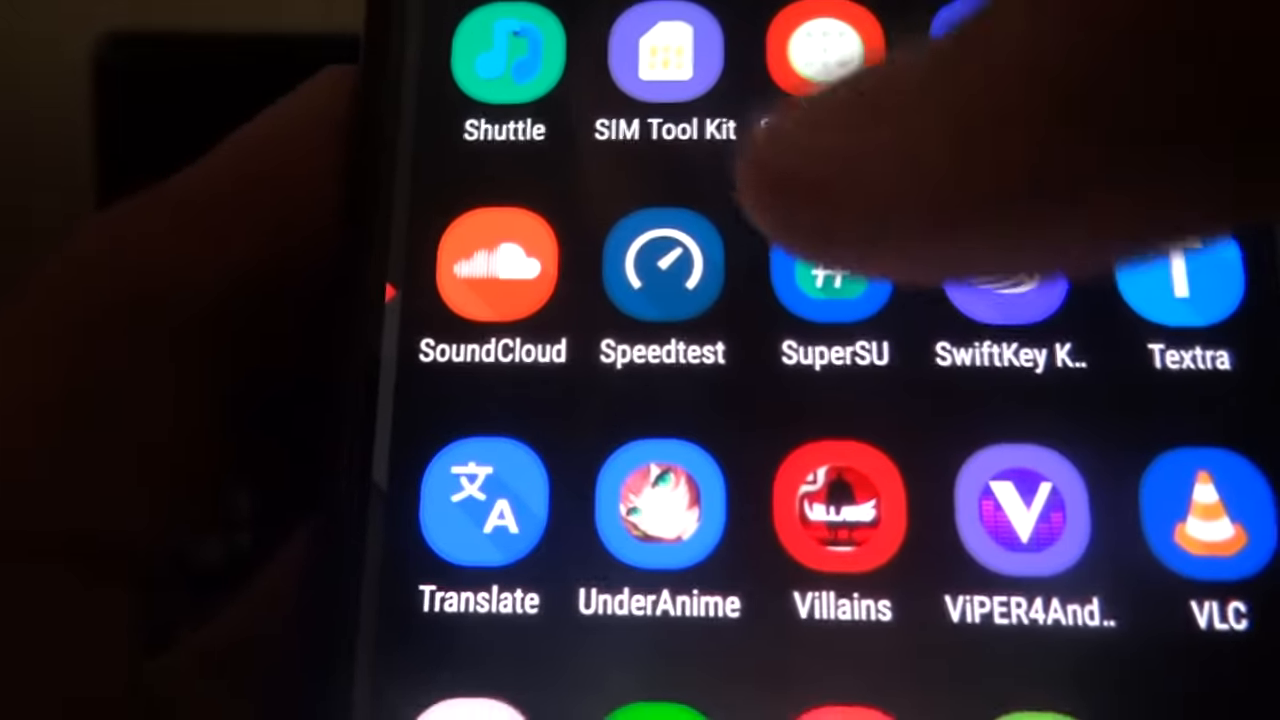
# Launch SuperSU Free from the phone's app drawer to view root-granted apps.
pyautogui.click(835, 265)
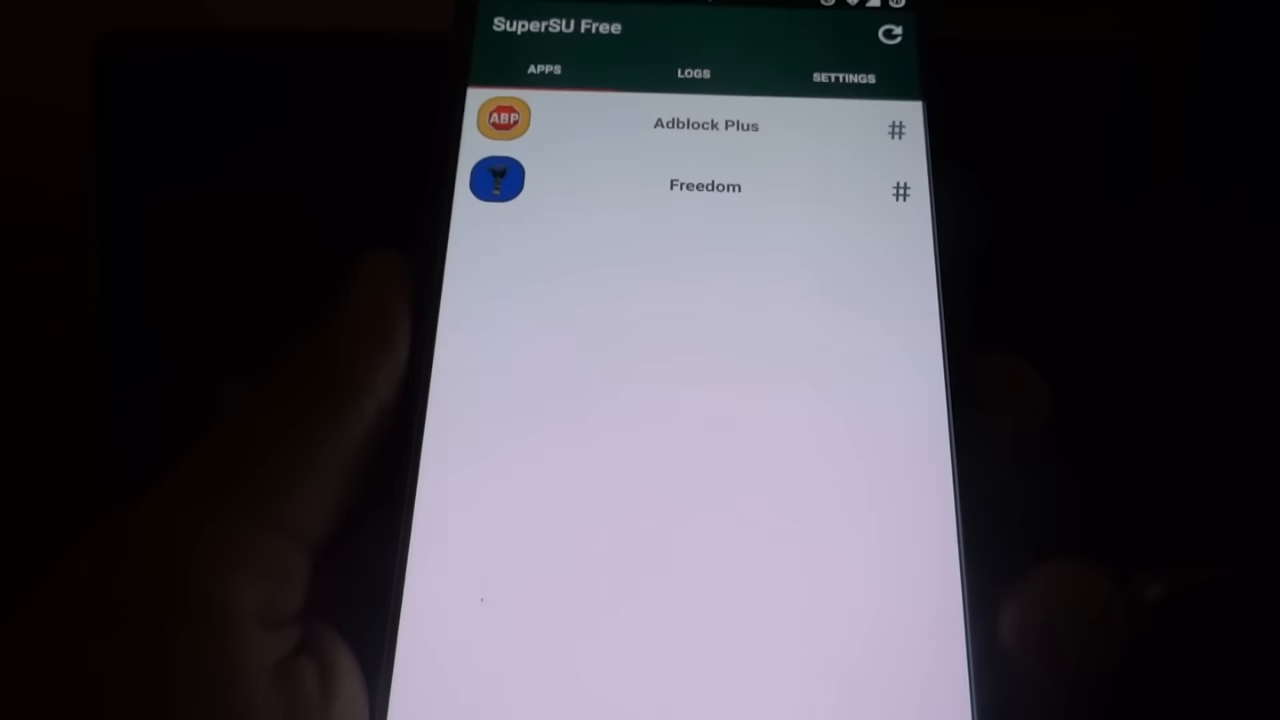